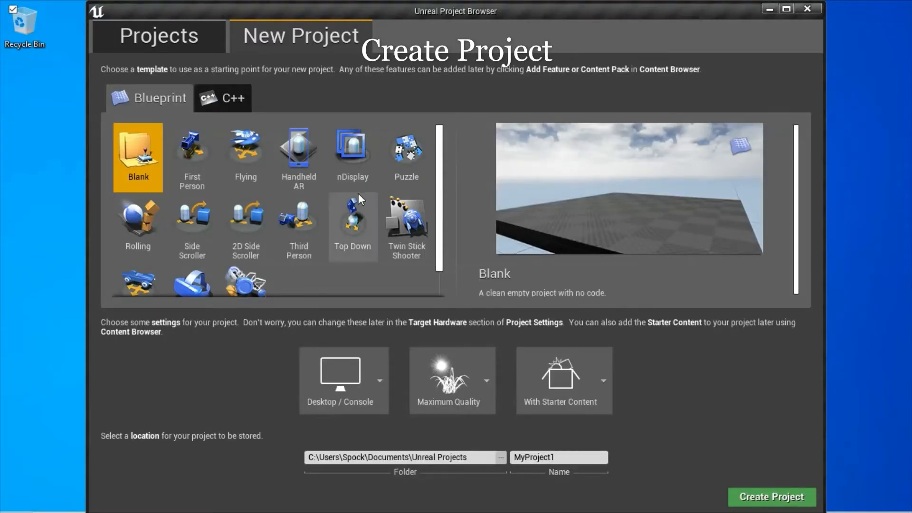
Choose the Third Person Blueprint template and name the new project Bsp2Mesh.
click(298, 227)
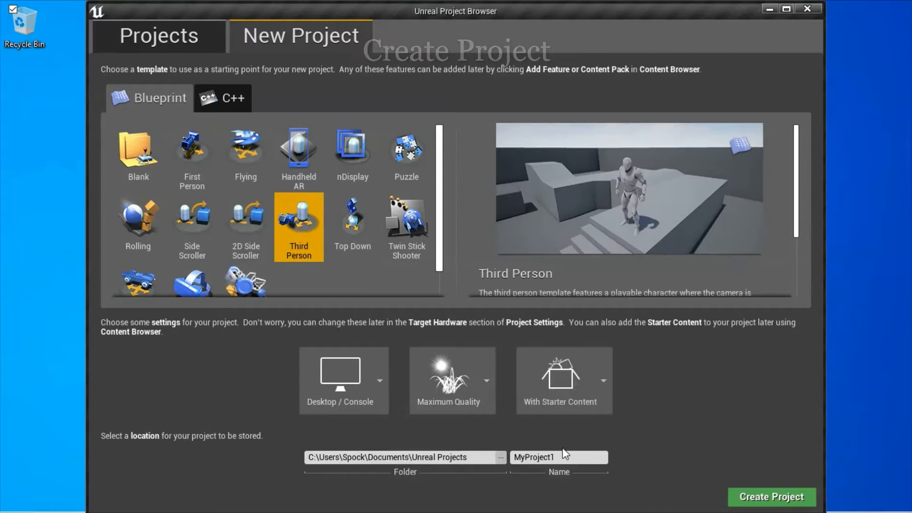
click(558, 457)
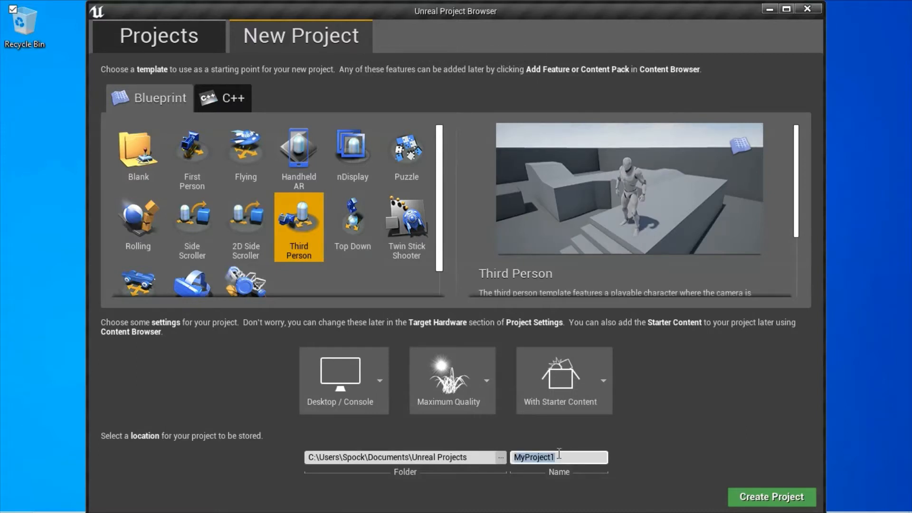
text(Bsp)
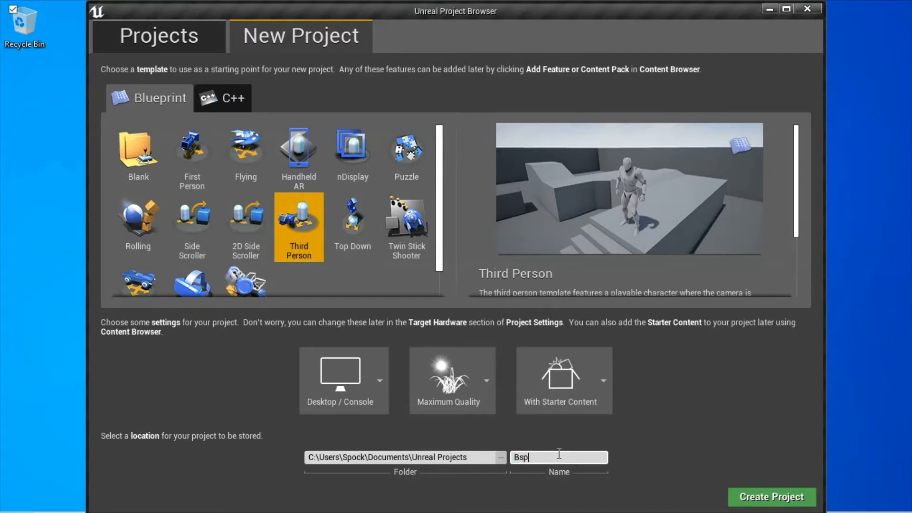
text(2Mesh)
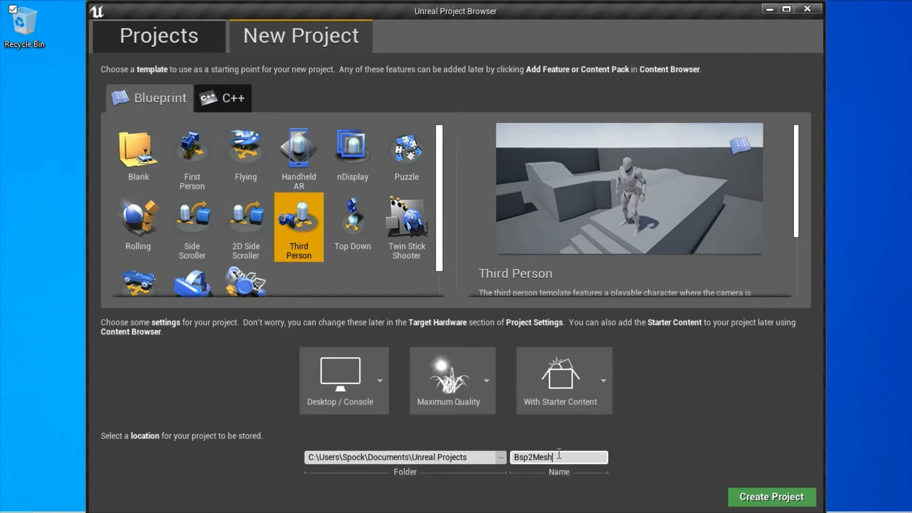
mouse_move(770, 497)
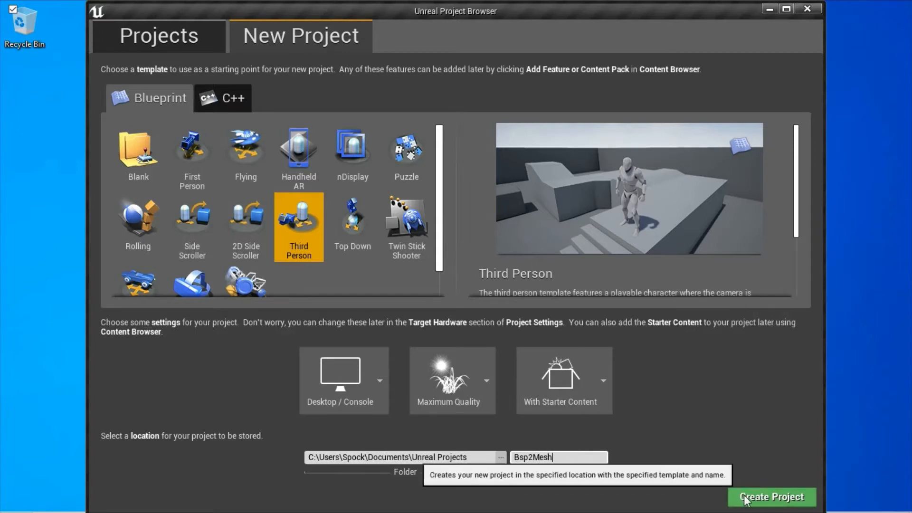
Create the Bsp2Mesh project and confirm in Help > About that the editor is 4.22.0.
click(770, 497)
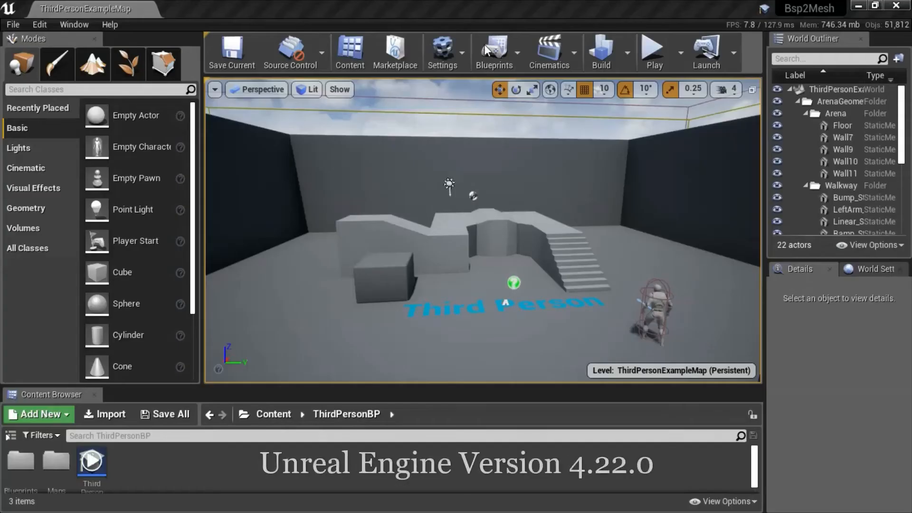
click(109, 25)
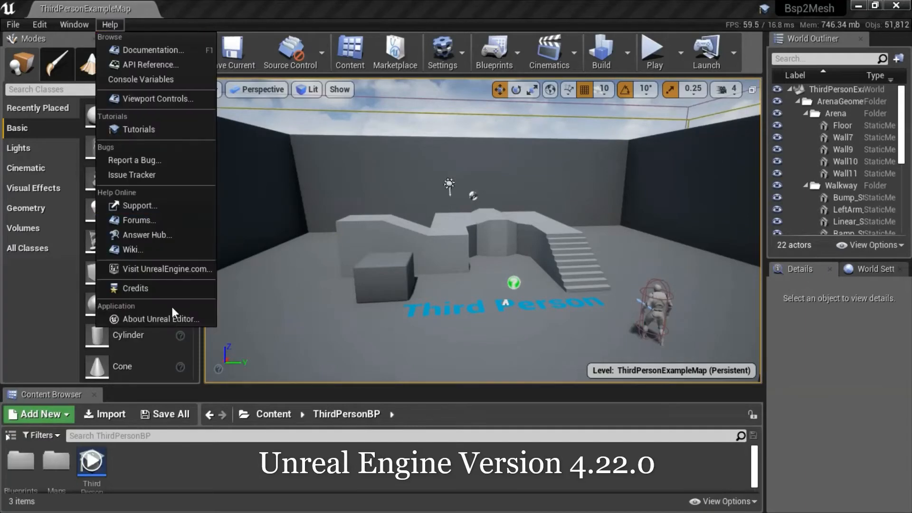
click(162, 319)
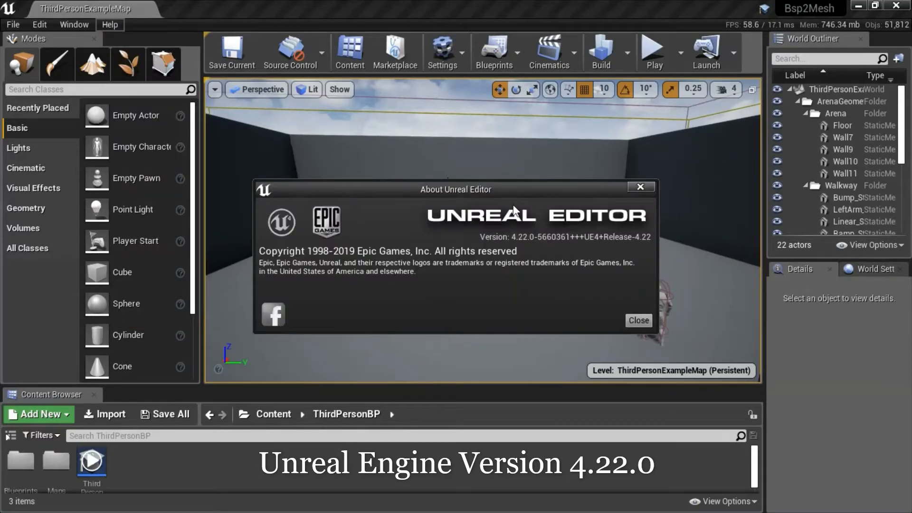
mouse_move(518, 205)
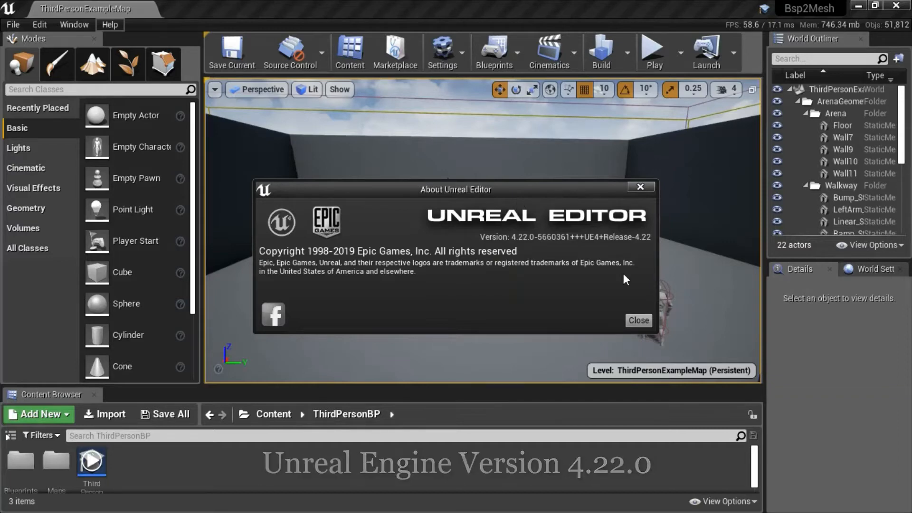
click(638, 321)
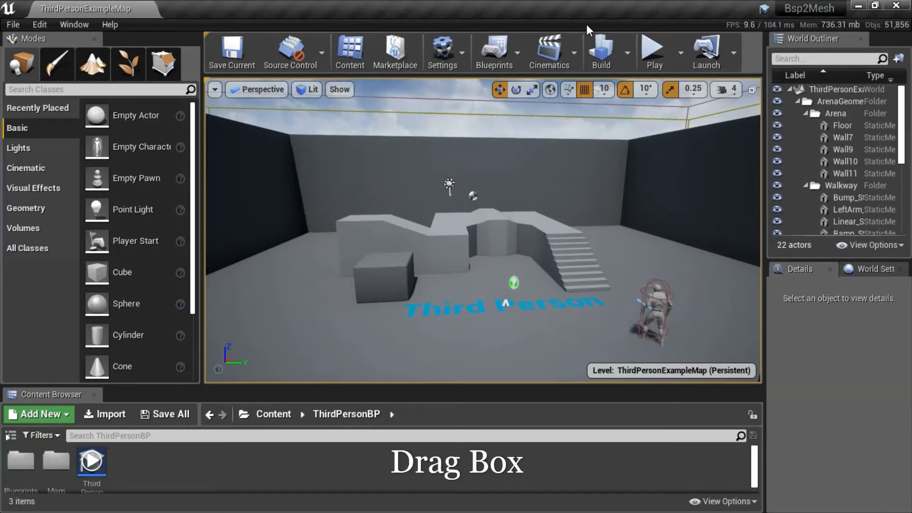
Drag a Box brush from the Geometry category into the level beside the front-left block.
click(26, 210)
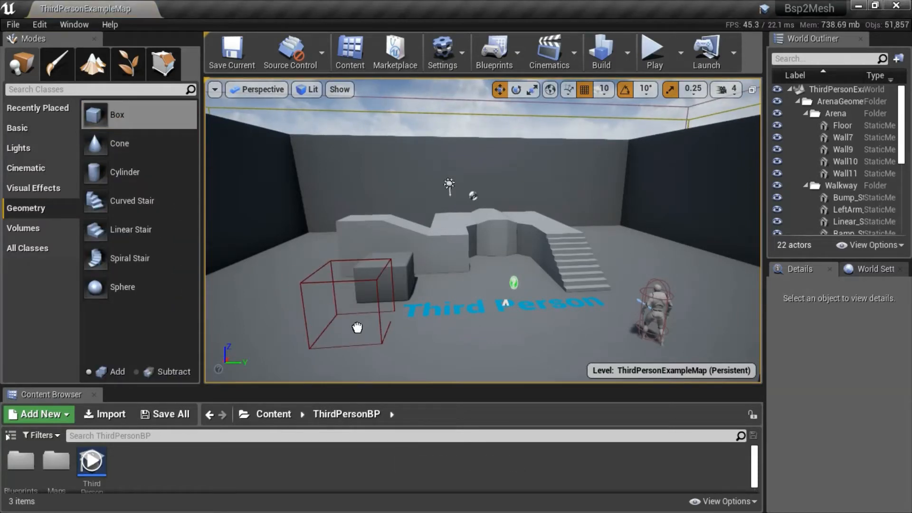
click(358, 303)
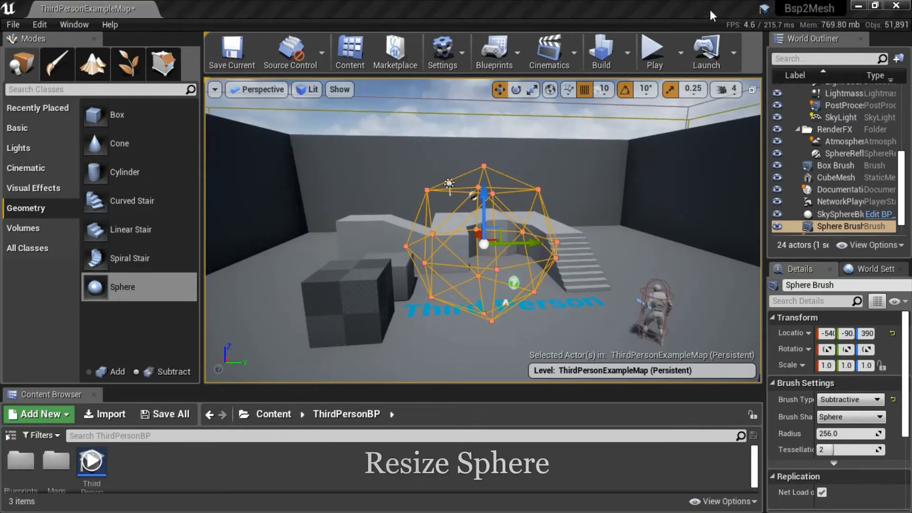
mouse_move(531, 90)
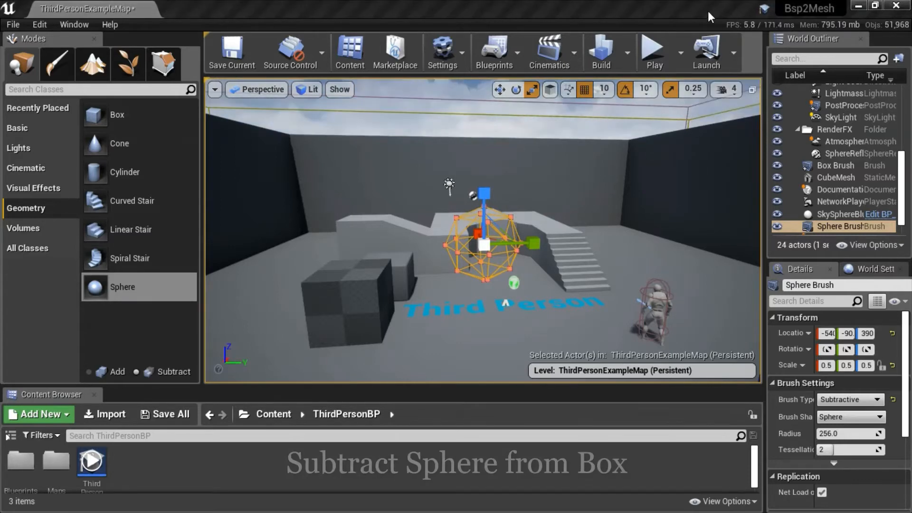
mouse_move(499, 90)
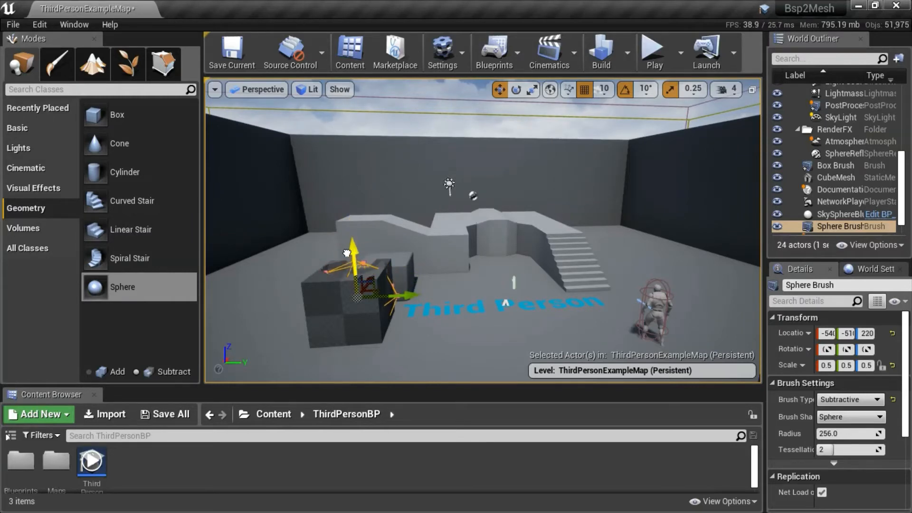
Drag the sphere brush with the move gizmo into the box brush's upper edge.
drag(353, 247, 347, 256)
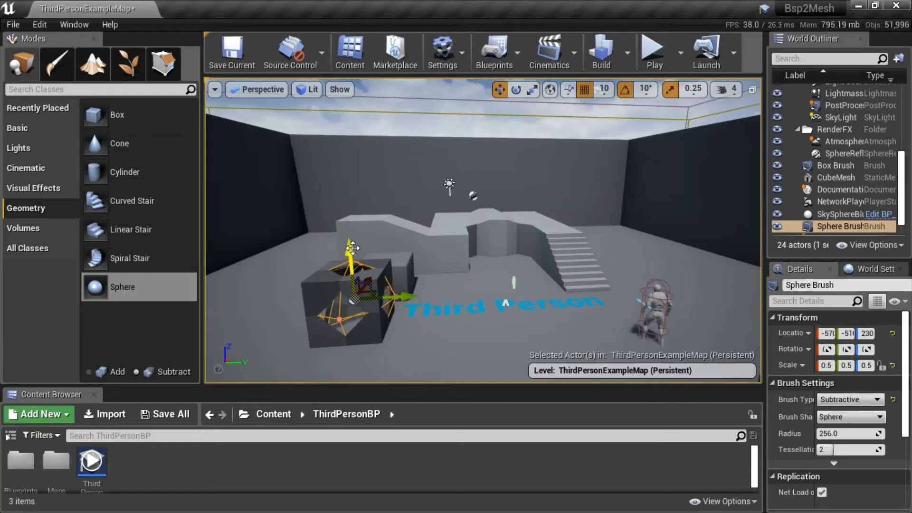
mouse_move(666, 12)
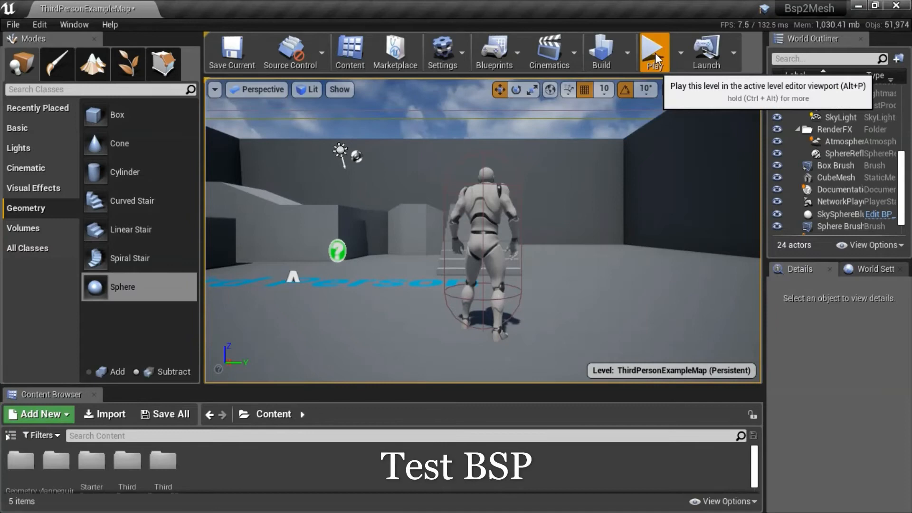
Play the level in the viewport to see the sphere-carved hollow in the box.
click(654, 52)
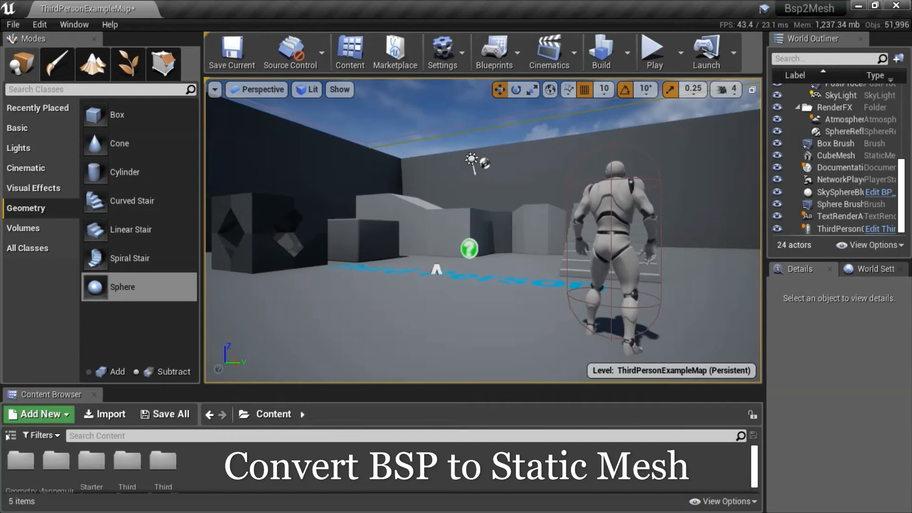
Select the Box Brush and Sphere Brush and create the static mesh Box_Brush_StaticMesh.
click(268, 233)
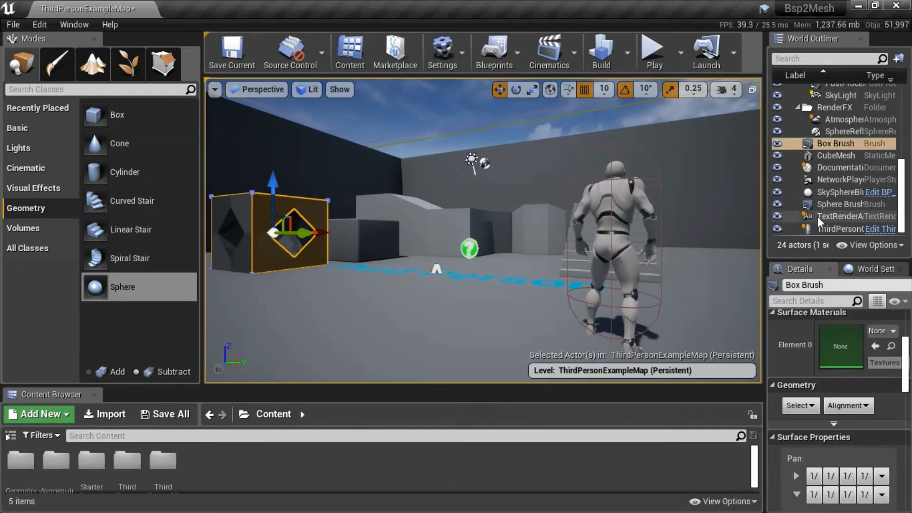
click(847, 204)
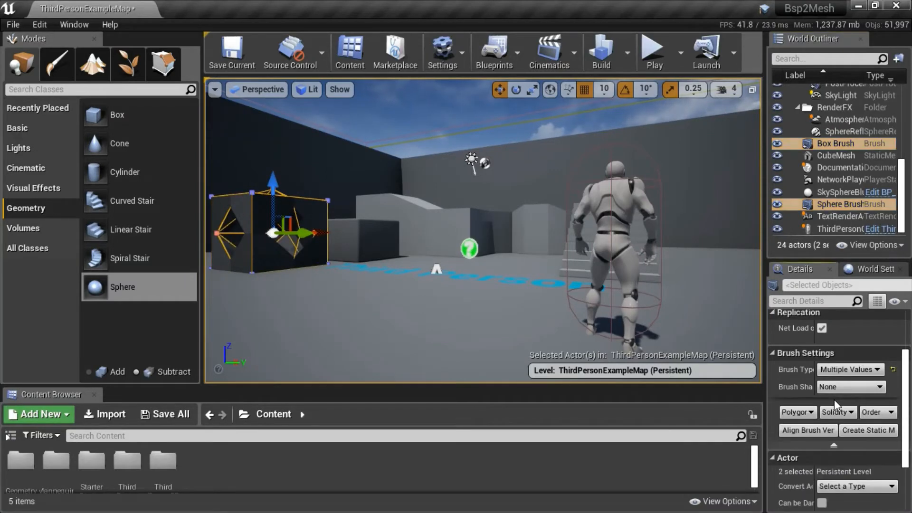
click(868, 430)
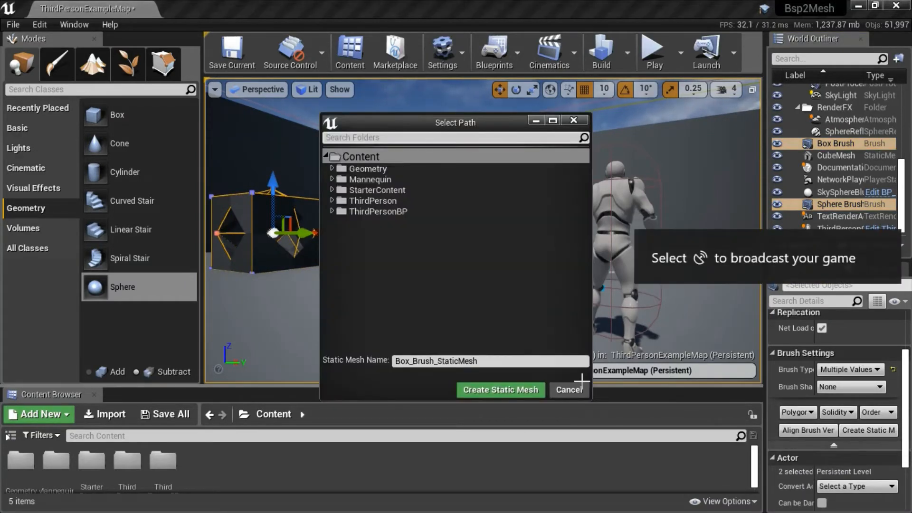
click(500, 390)
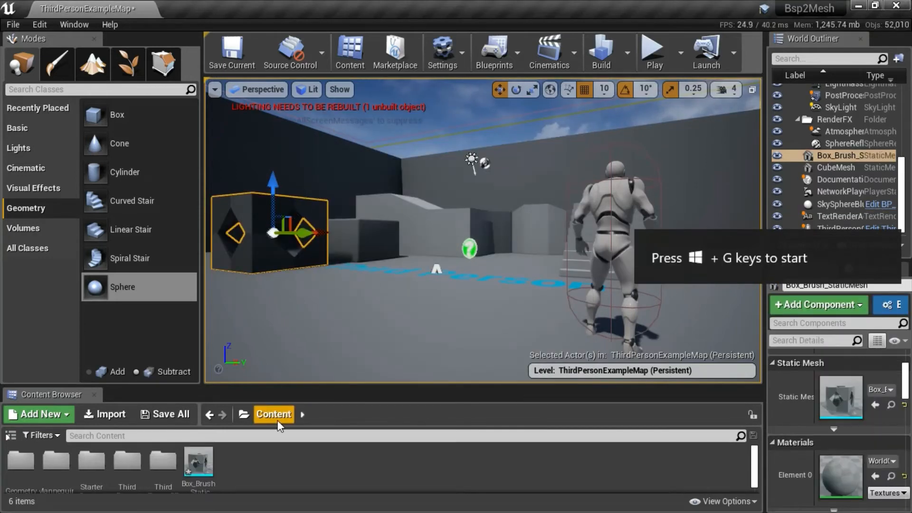
mouse_move(199, 466)
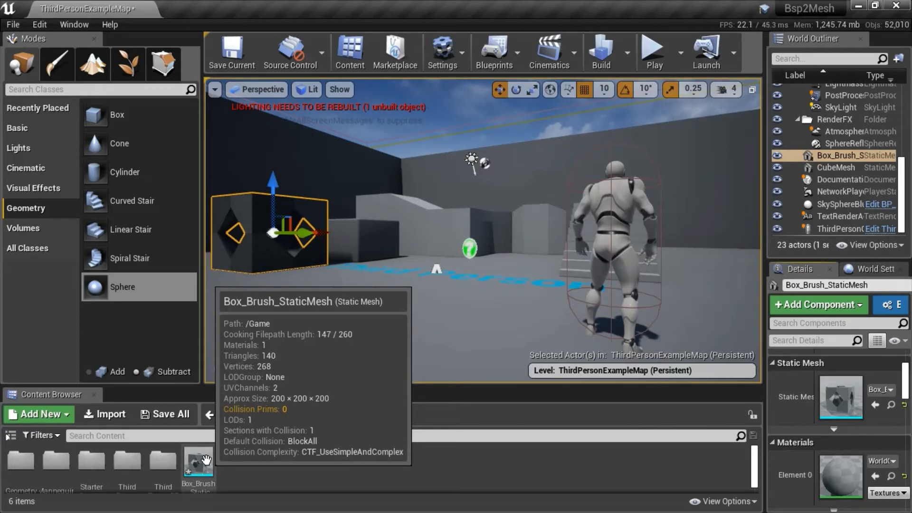
click(653, 51)
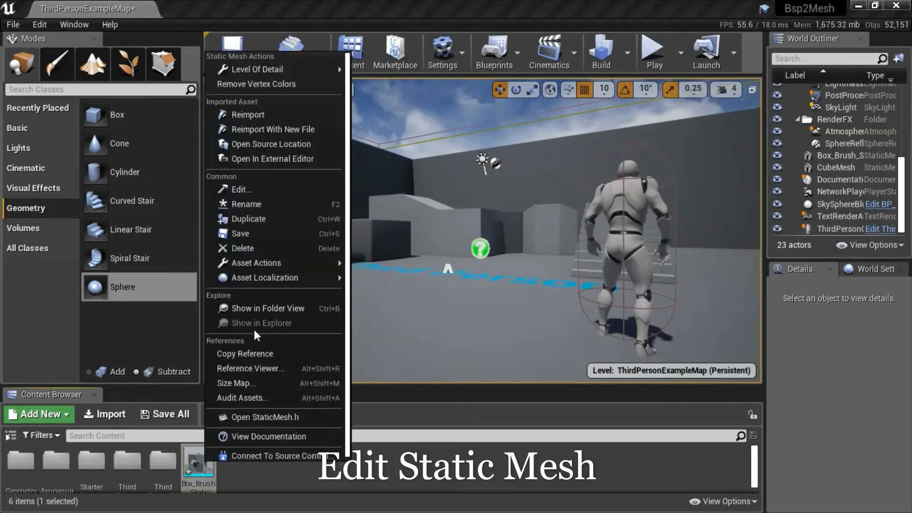
Open Box_Brush_StaticMesh in the mesh editor and set its Element 0 material to RampMaterial.
click(240, 189)
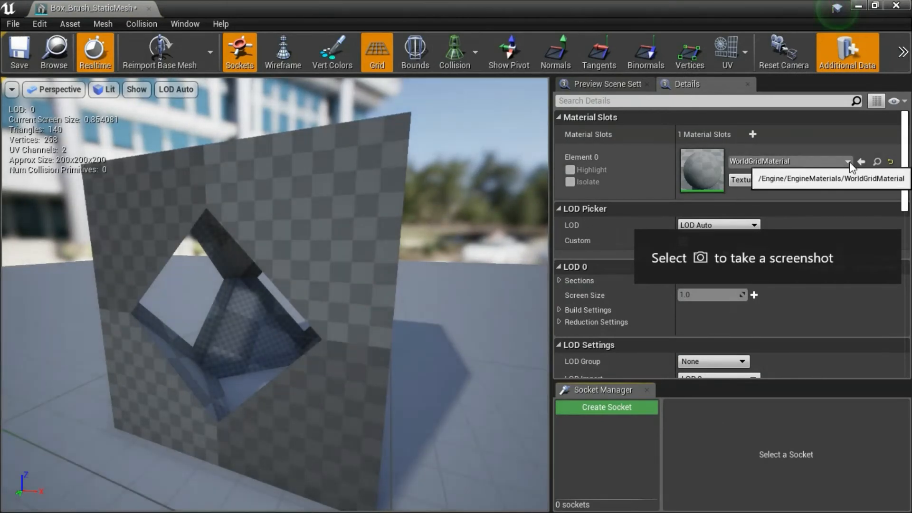
click(849, 162)
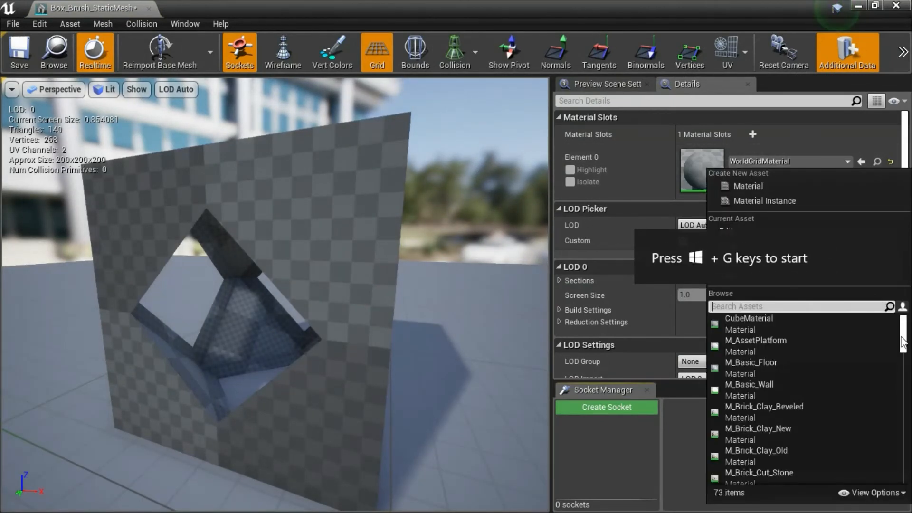
scroll(down, 3)
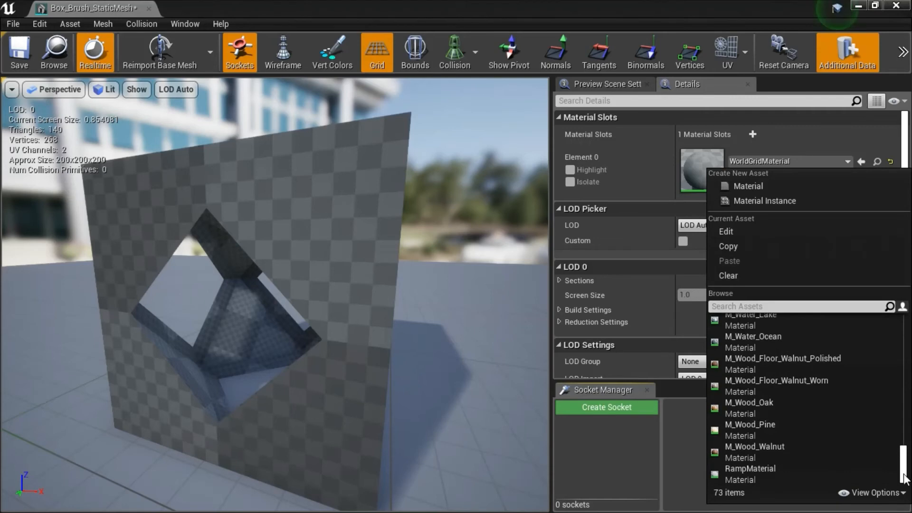
click(751, 469)
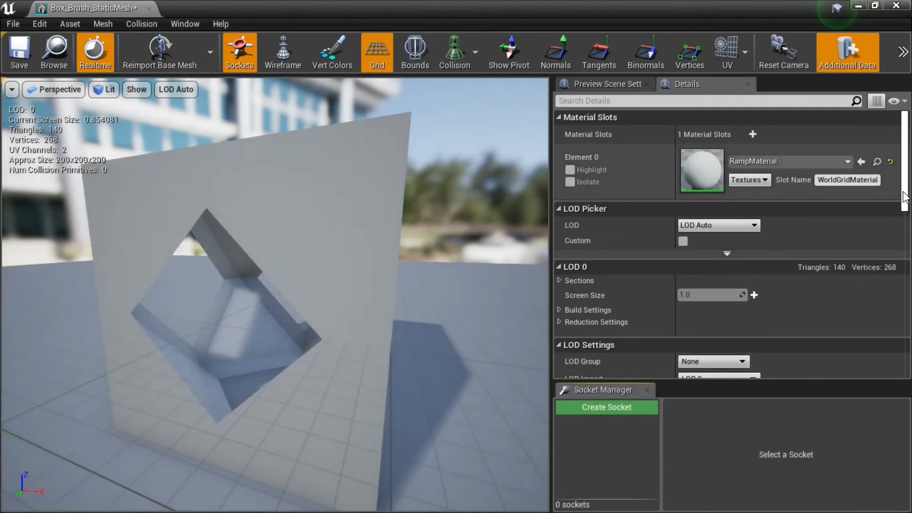
Set Collision Complexity to Use Complex Collision As Simple.
scroll(down, 3)
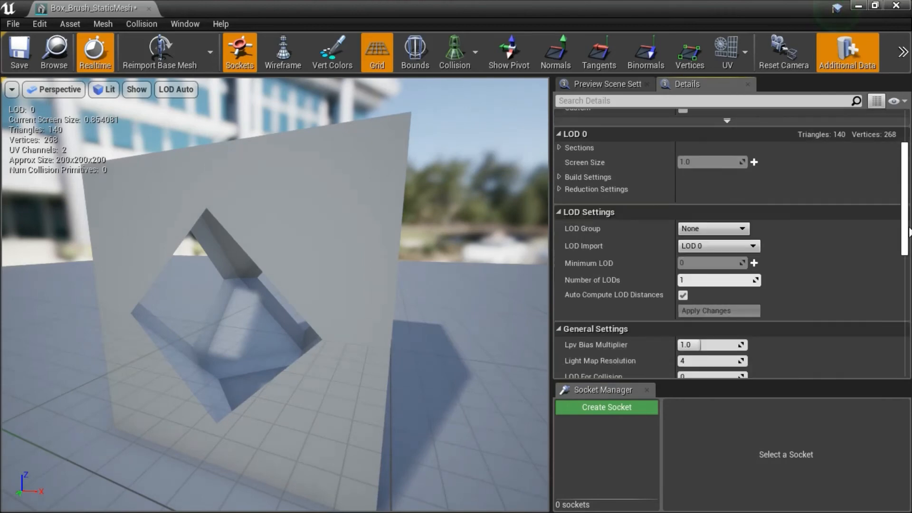
scroll(down, 3)
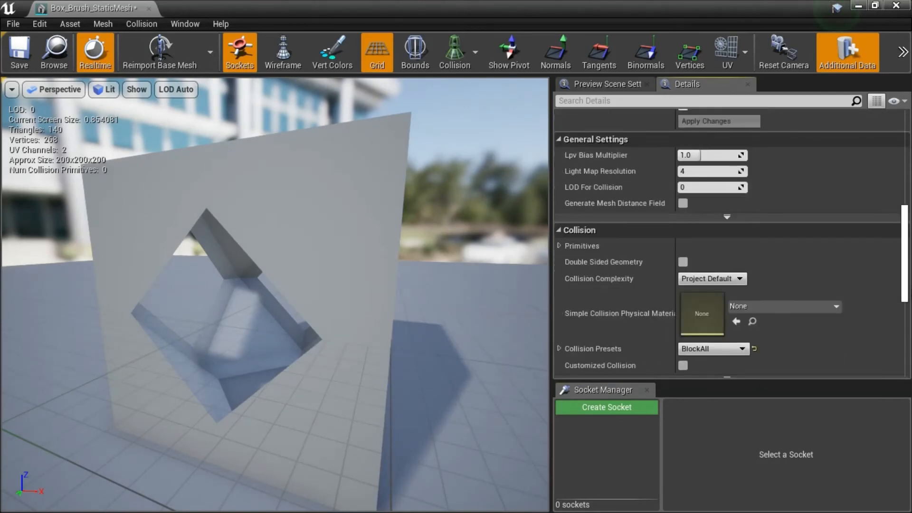
scroll(down, 3)
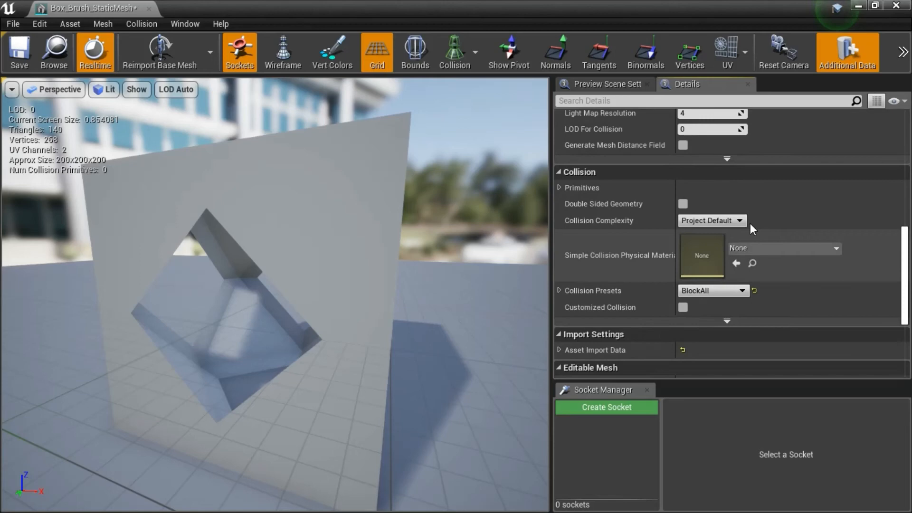
click(739, 221)
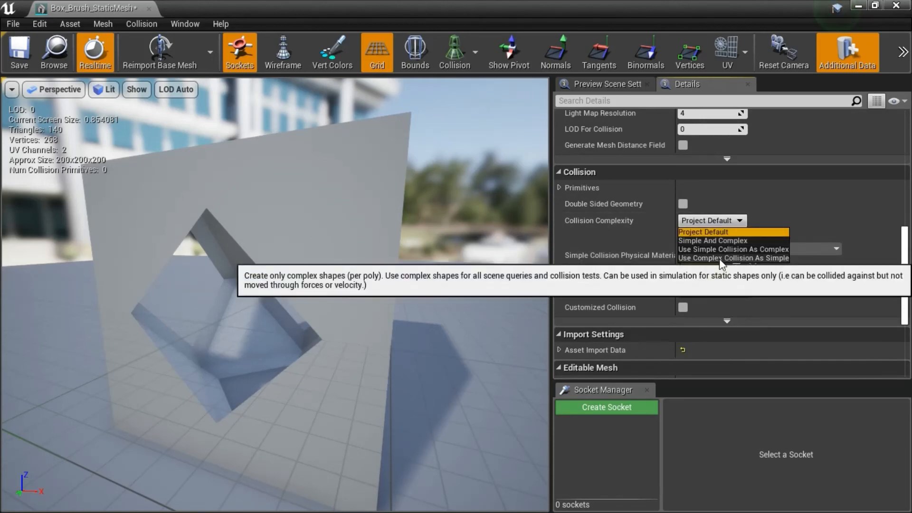
click(732, 257)
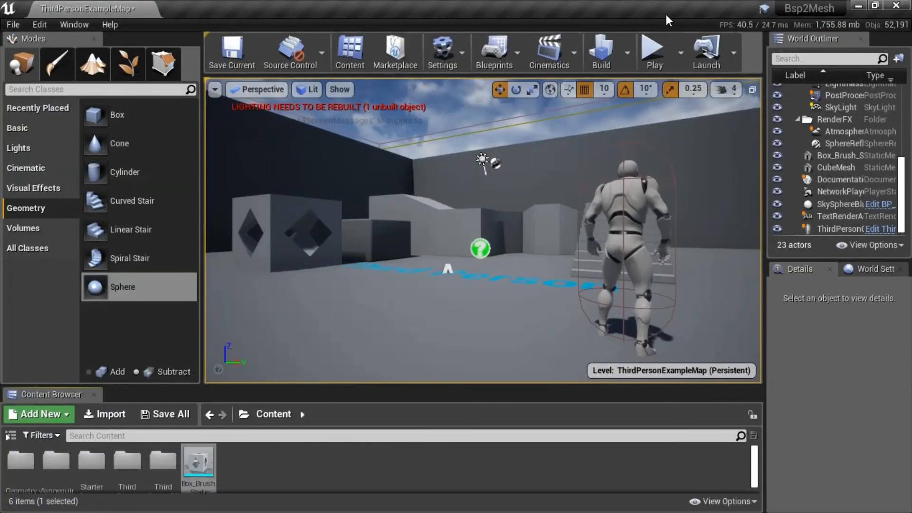
Play the level again and walk the character toward the converted box mesh.
click(654, 52)
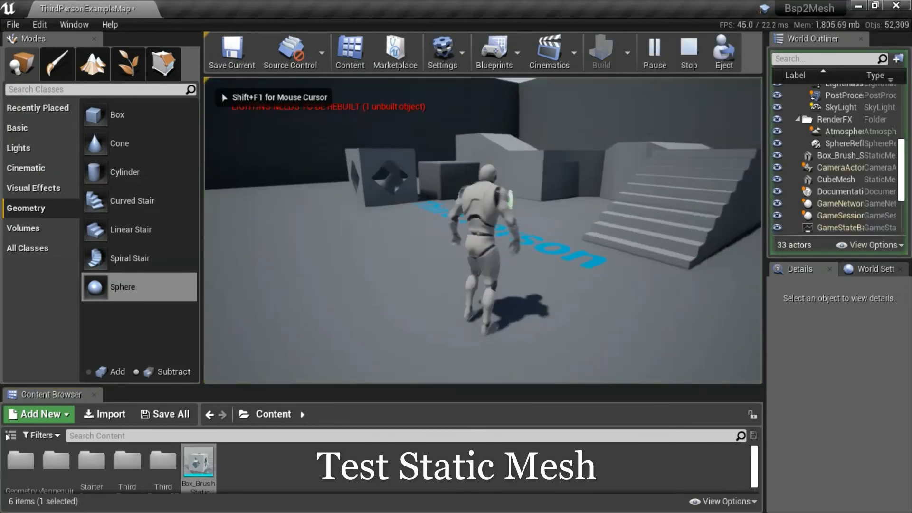